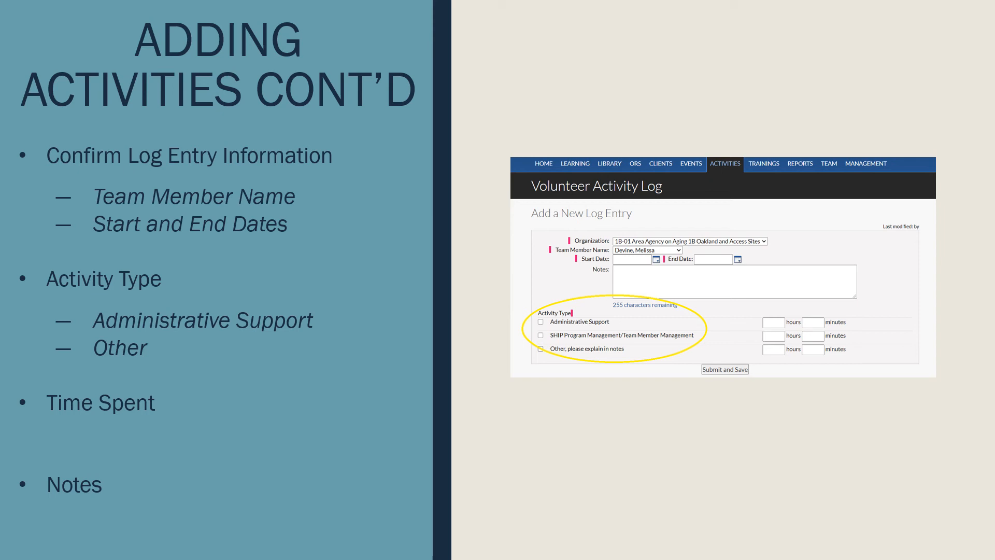
Step: Advance the slideshow to the 'Documentation: Activity Type' slide showing a filled log entry example
{"action": "key", "text": "right"}
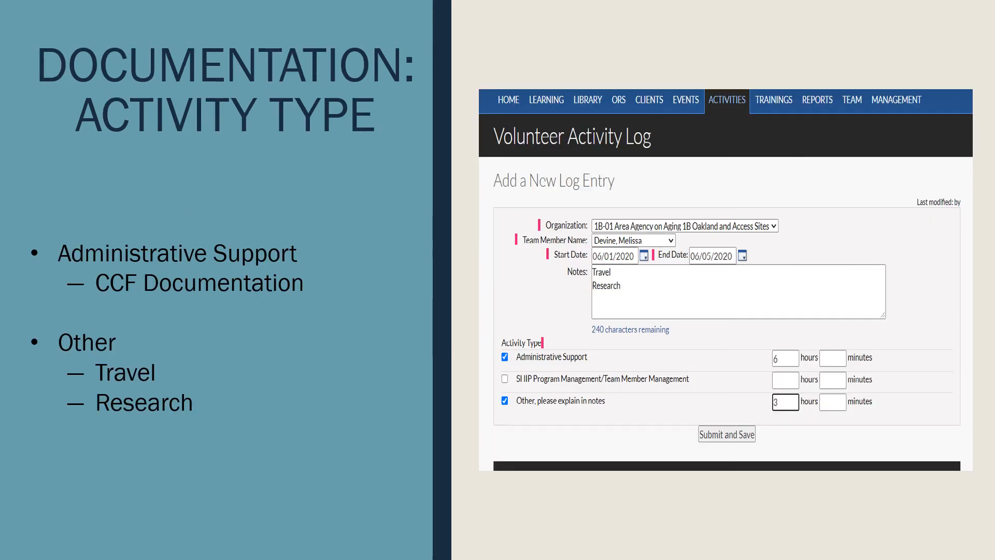